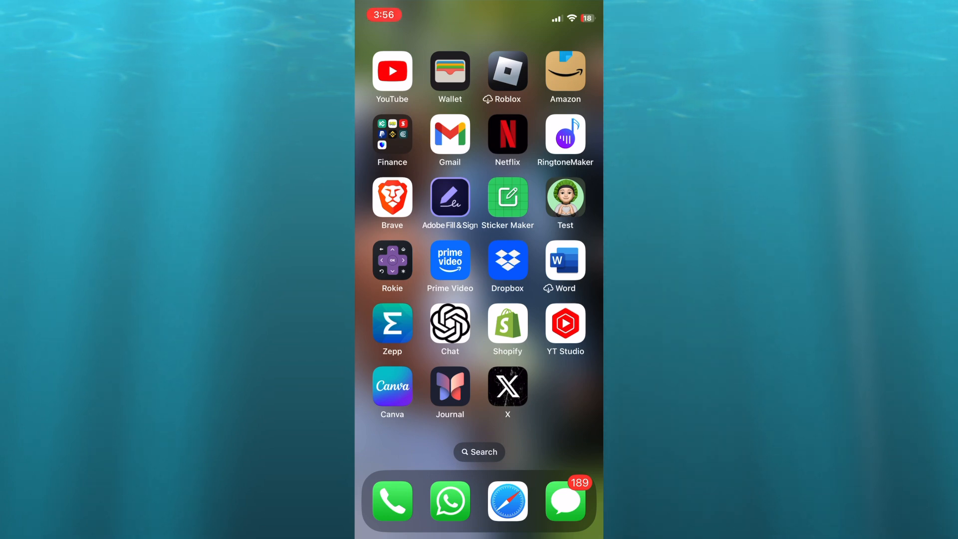
# Step: Launch YouTube Studio from the iOS home screen to reach the channel's video list
pyautogui.click(563, 323)
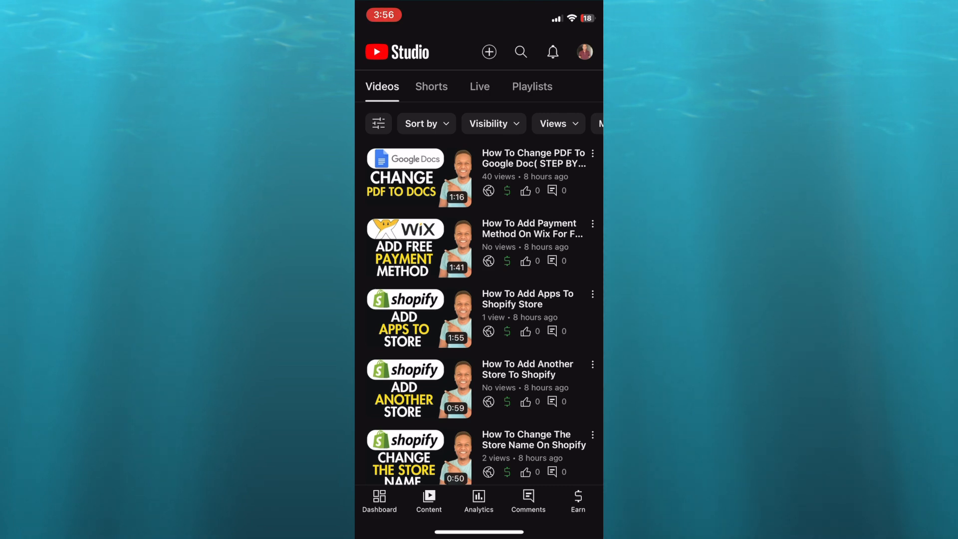
# Step: Create a new Short and link 'How To Add Apps To Shopify Store' as its related video
pyautogui.click(489, 52)
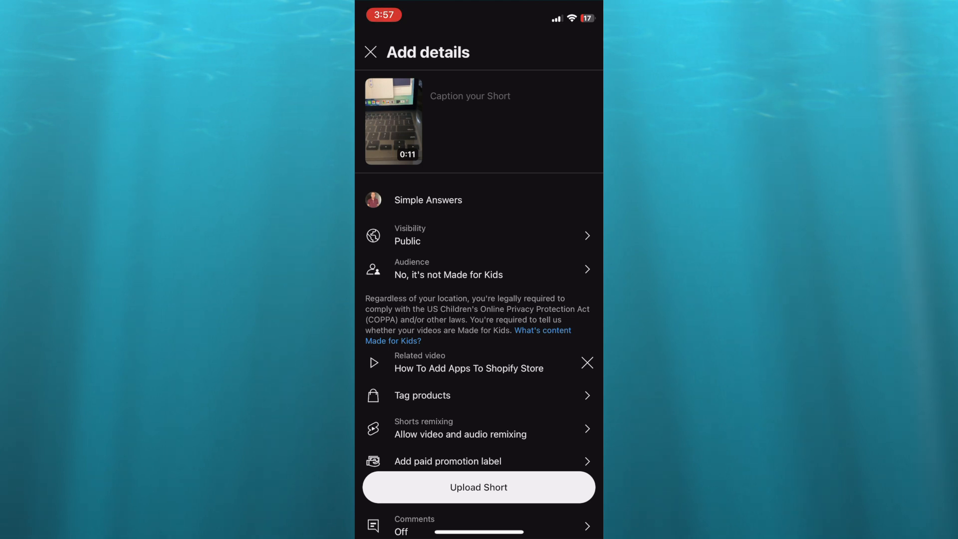
# Step: Leave YouTube Studio and return to the iOS home screen
pyautogui.click(489, 95)
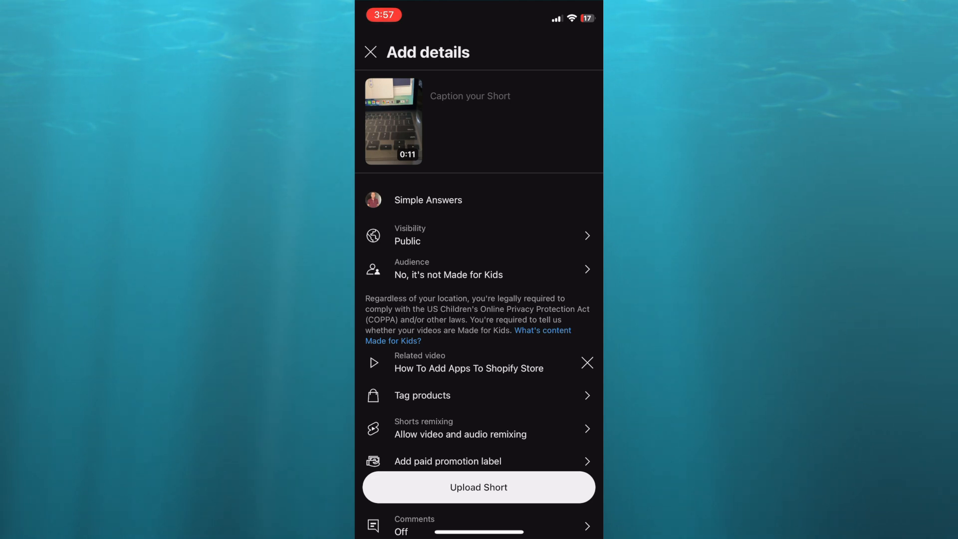
pyautogui.press('home')
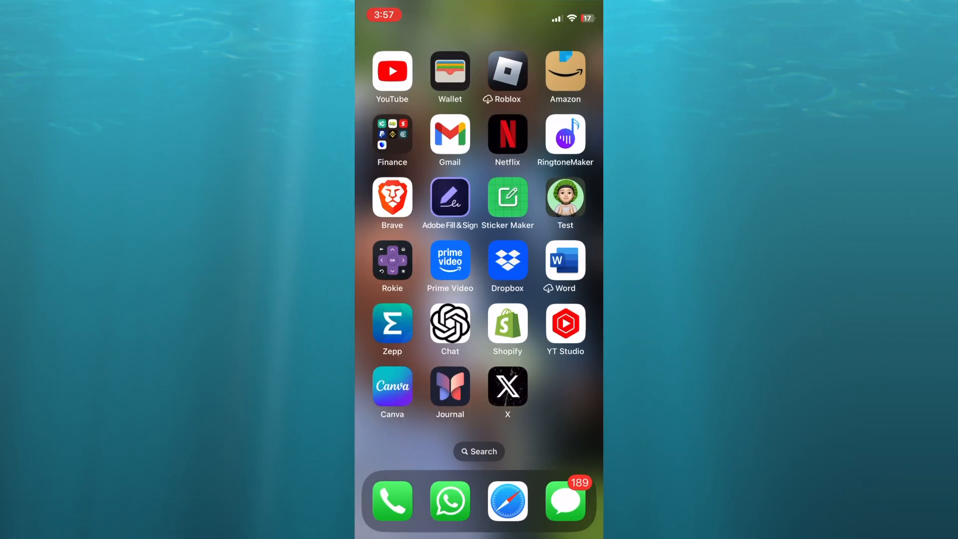